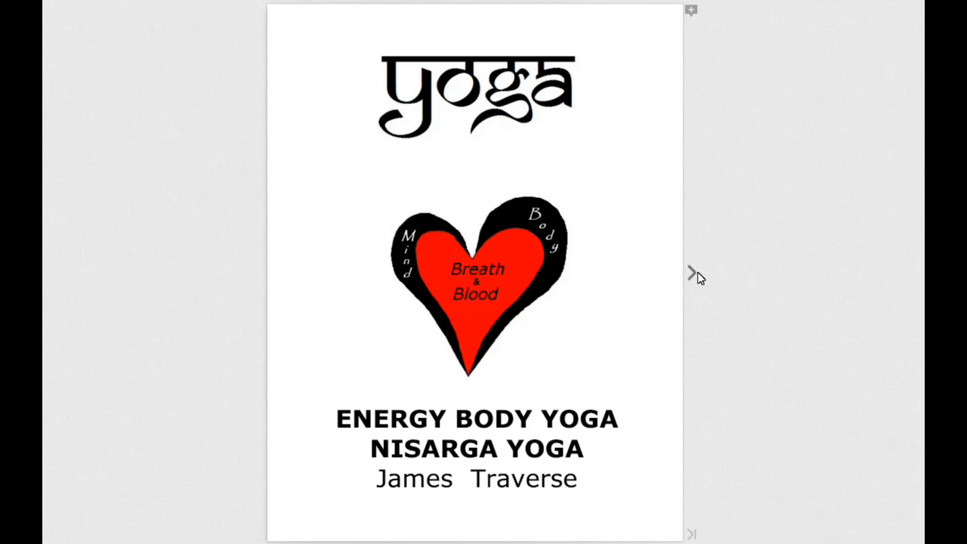
Step: Flip from the cover past contents, introduction and practice guidelines to the warm-up leg stretches
click(691, 273)
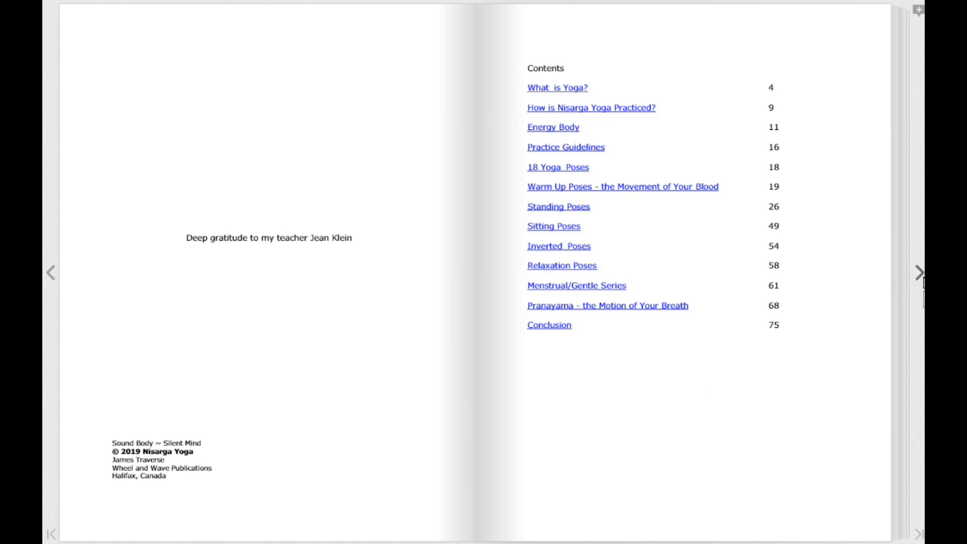
click(919, 272)
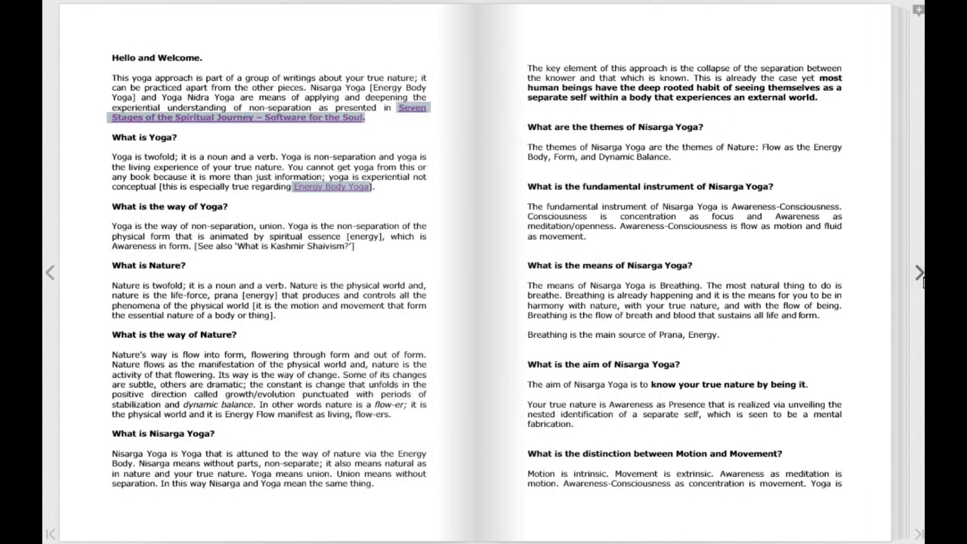
click(919, 272)
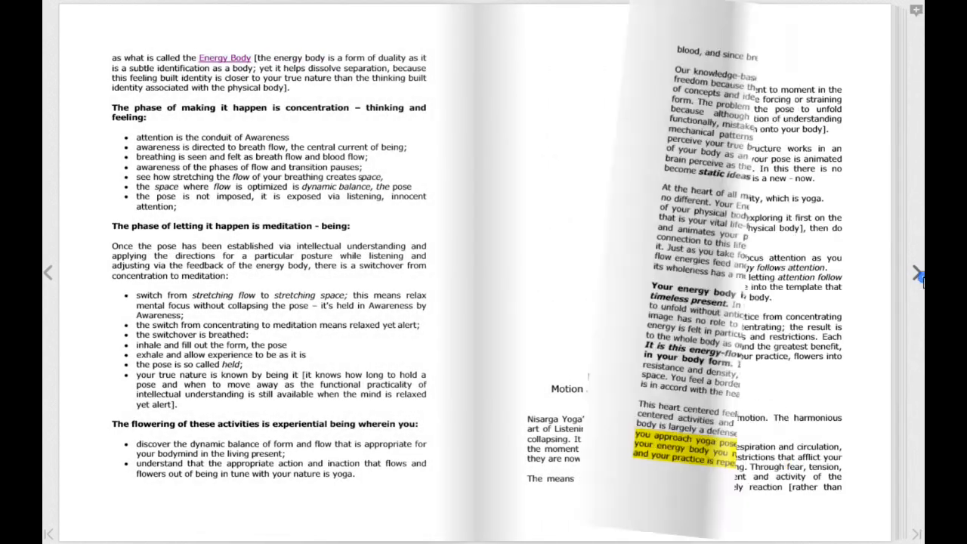
click(920, 273)
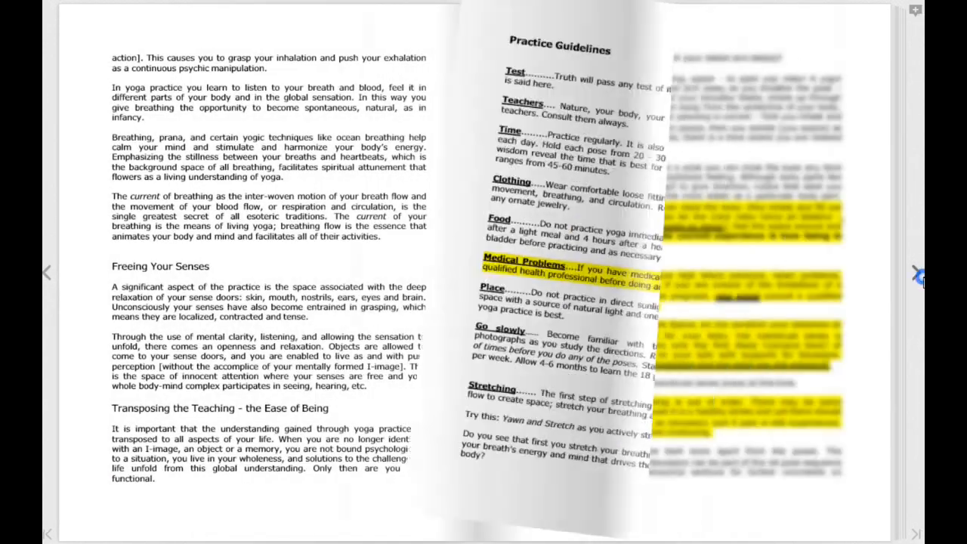
click(913, 272)
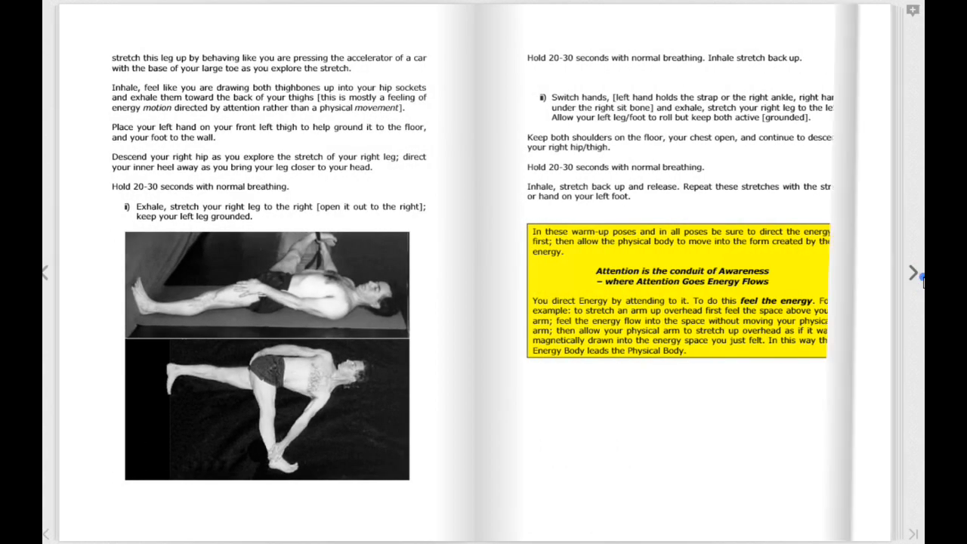
Step: Page through Tree Pose, Warrior I, seated forward hinges and the Savasana variation
click(913, 272)
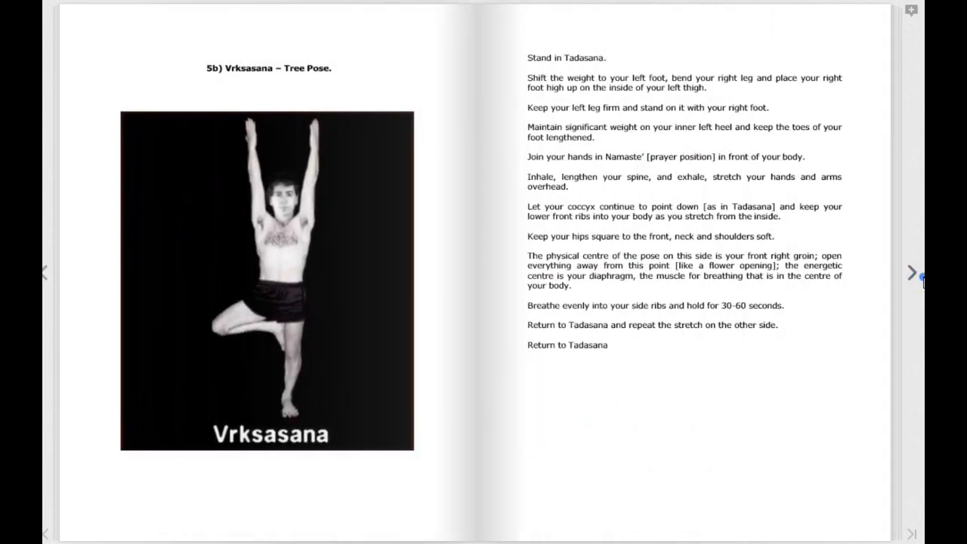
click(913, 273)
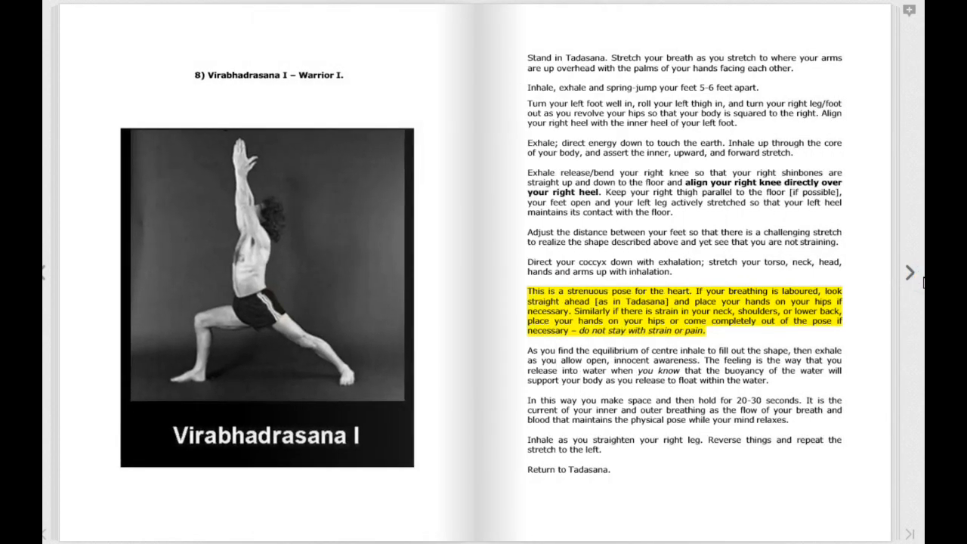
click(910, 273)
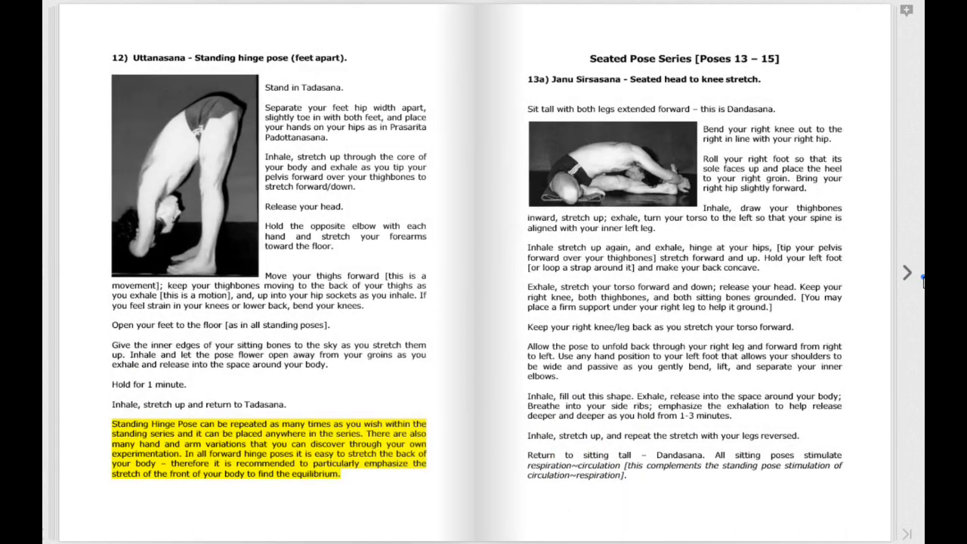
click(908, 273)
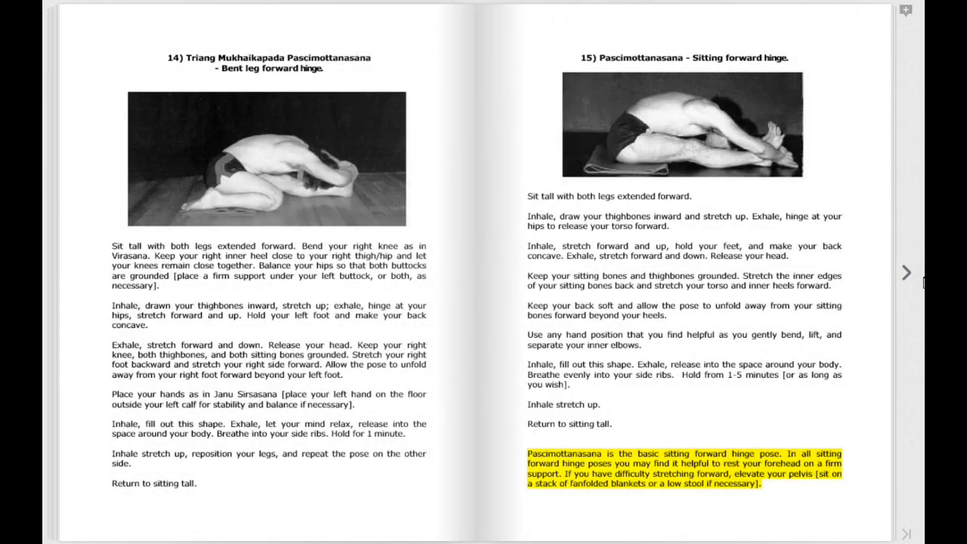
click(906, 273)
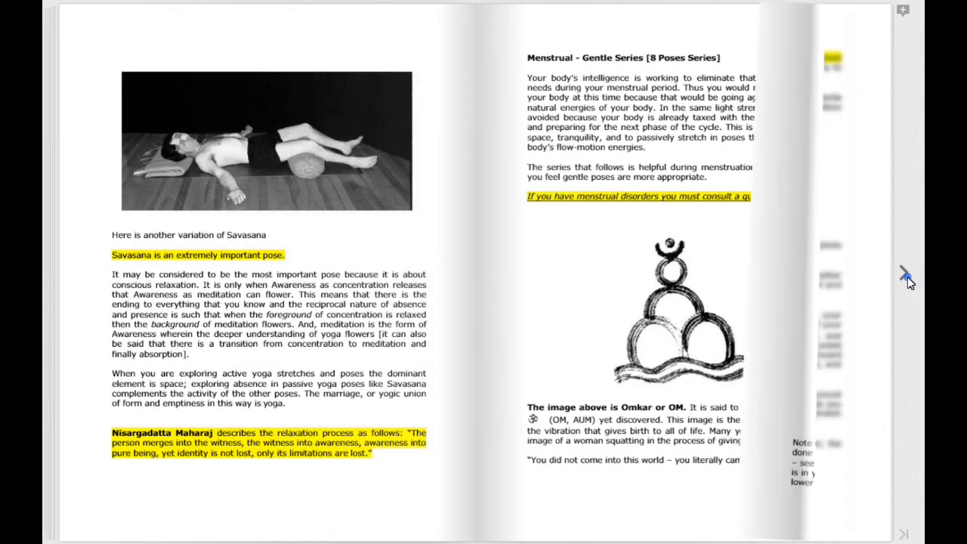
Step: Flip to the Pranayama chapter and on to the closing T S Eliot page
click(907, 276)
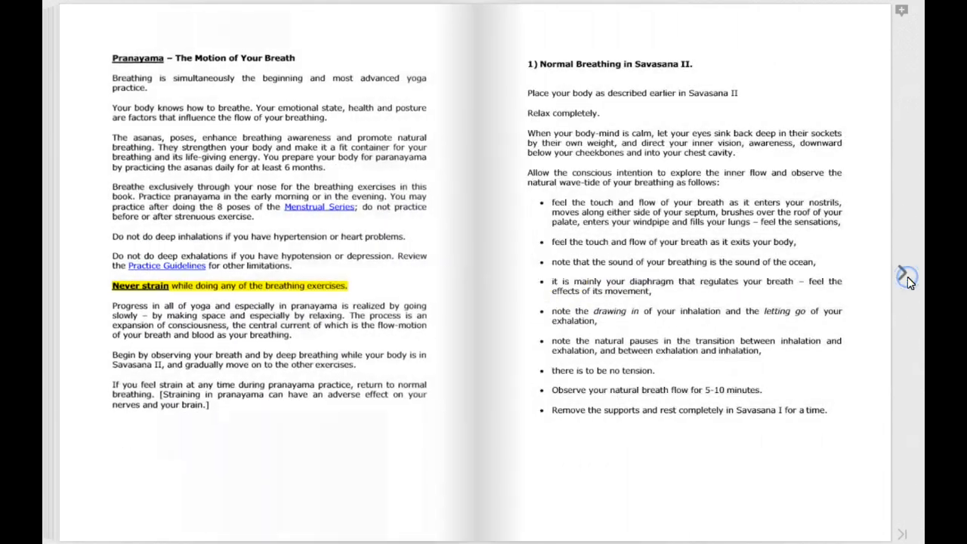
click(906, 276)
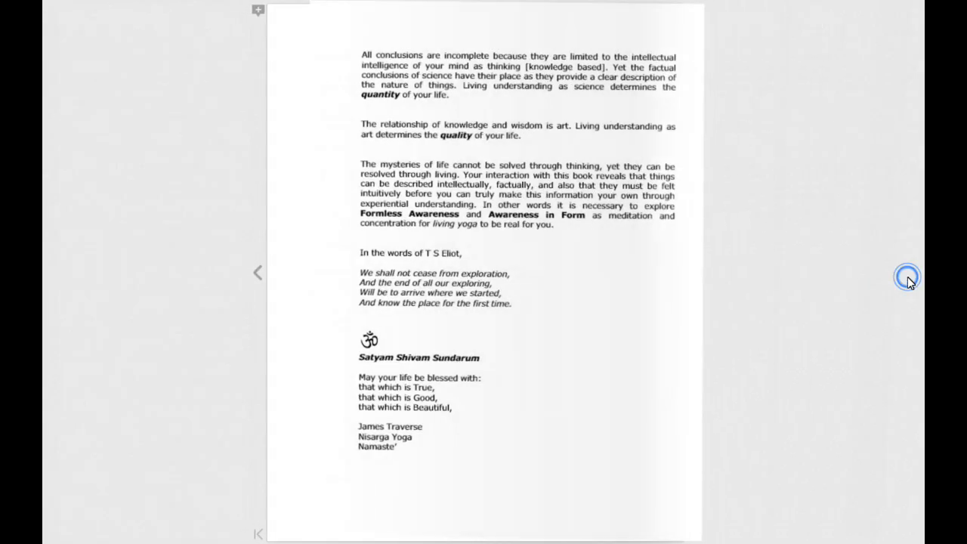